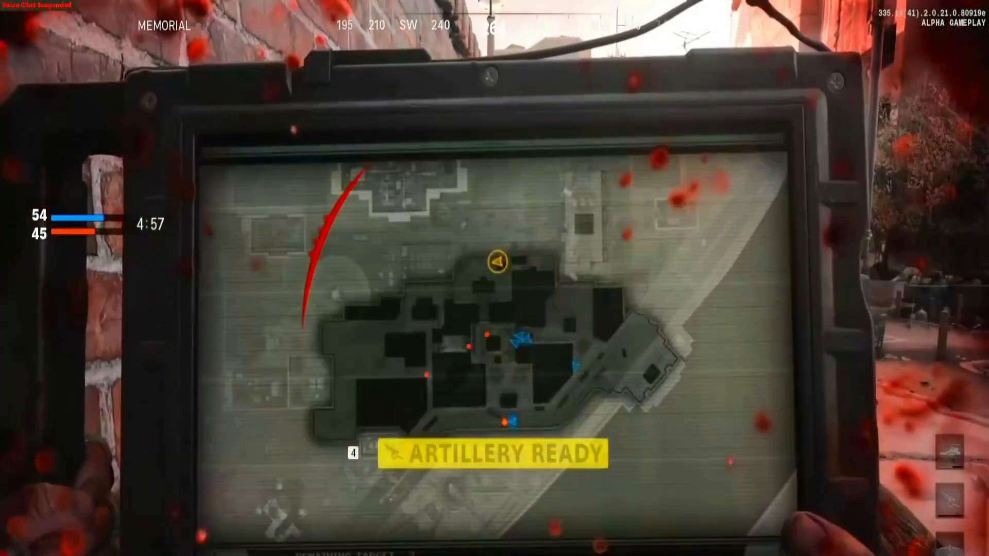
# Step: Scroll down through the wtfast.com homepage to look over its content
pyautogui.press('4')
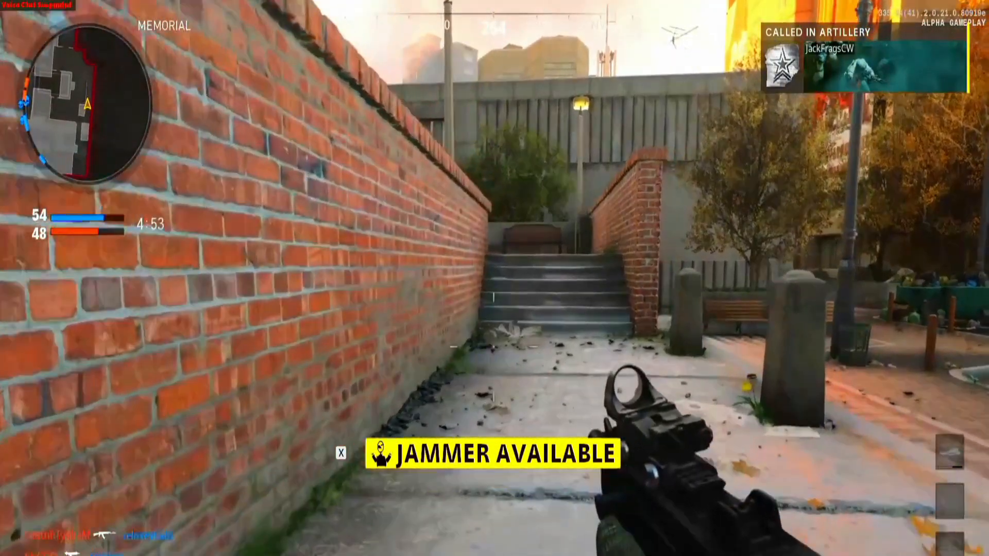
pyautogui.press('x')
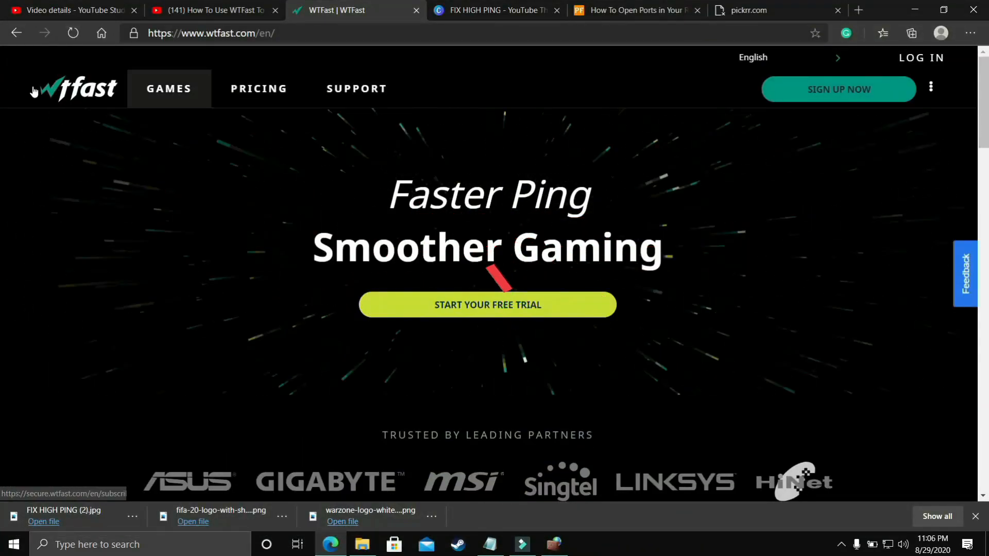
pyautogui.scroll(-3)
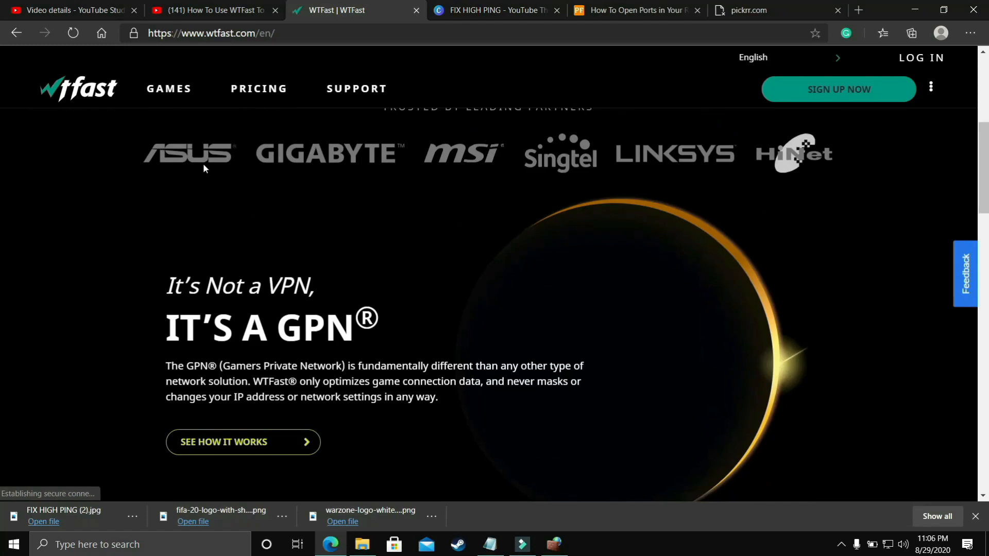
pyautogui.scroll(-3)
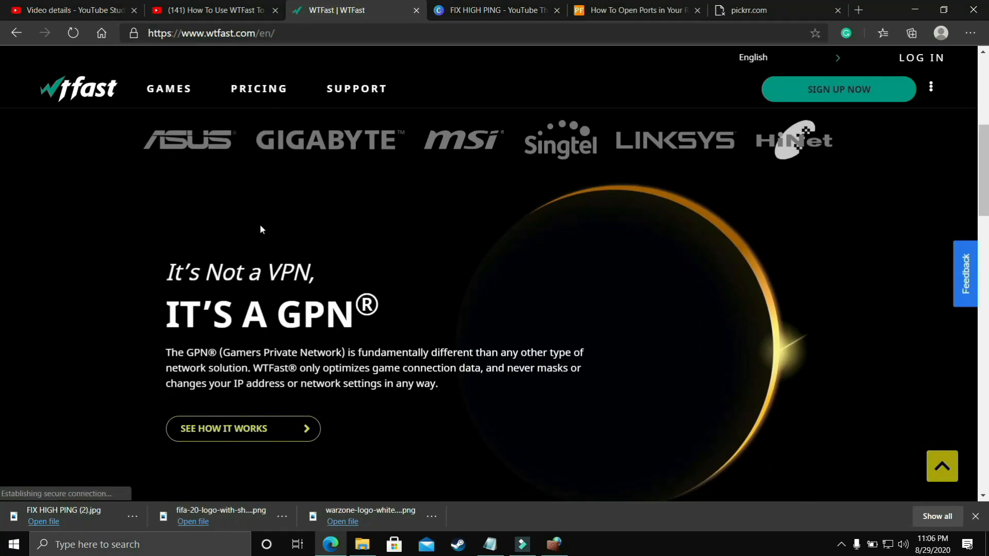
pyautogui.scroll(-3)
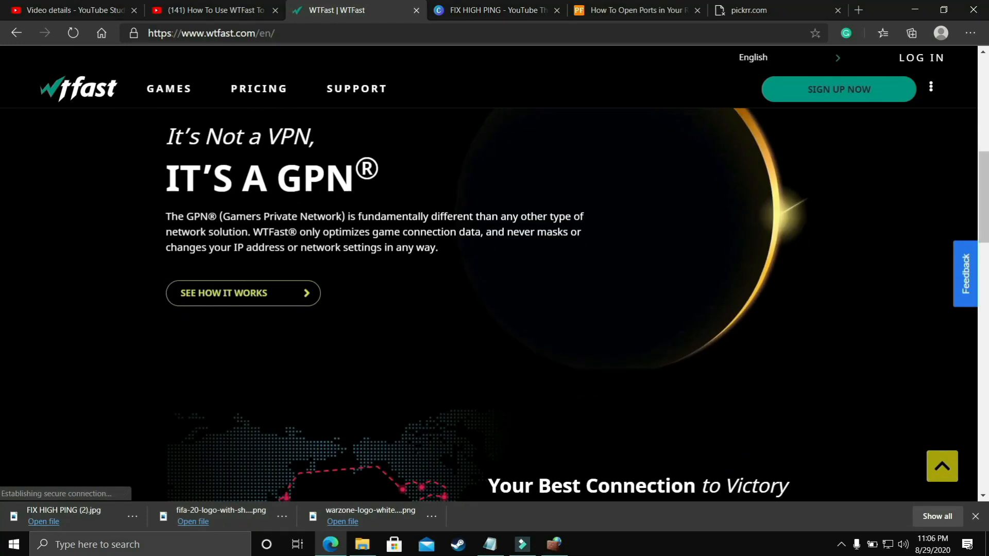
pyautogui.scroll(-3)
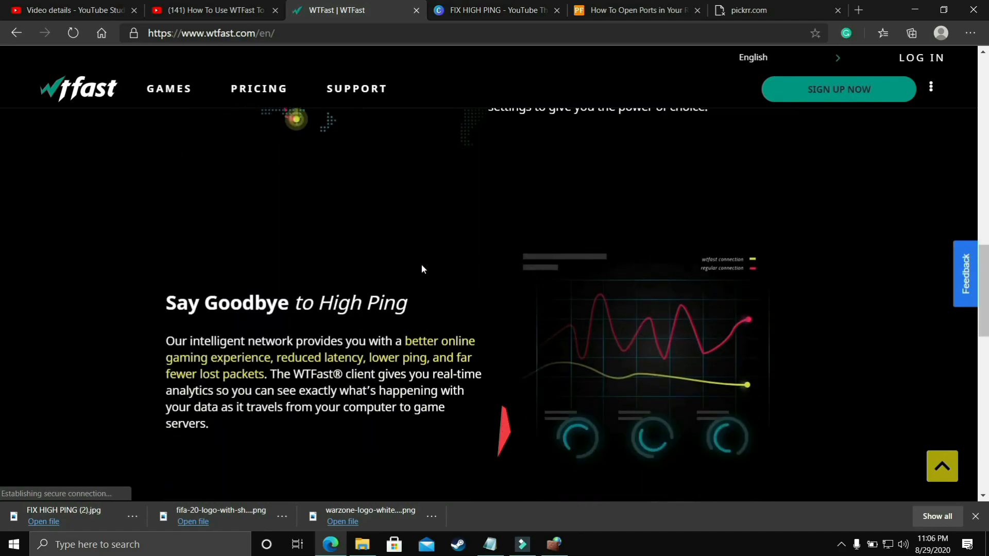
pyautogui.scroll(-3)
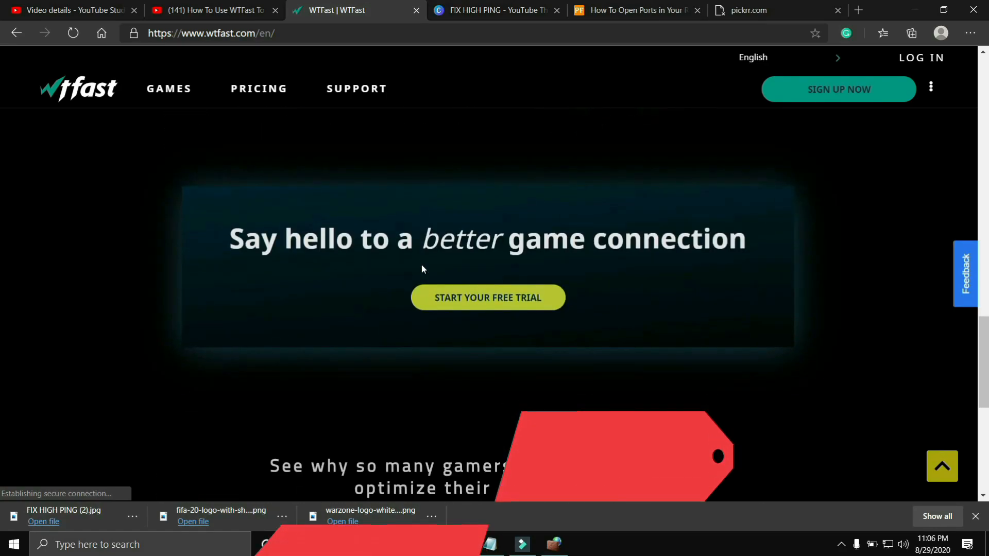
# Step: Bring up the YouTube tab with the 'How To Use WTFast' low-ping tutorial
pyautogui.click(214, 11)
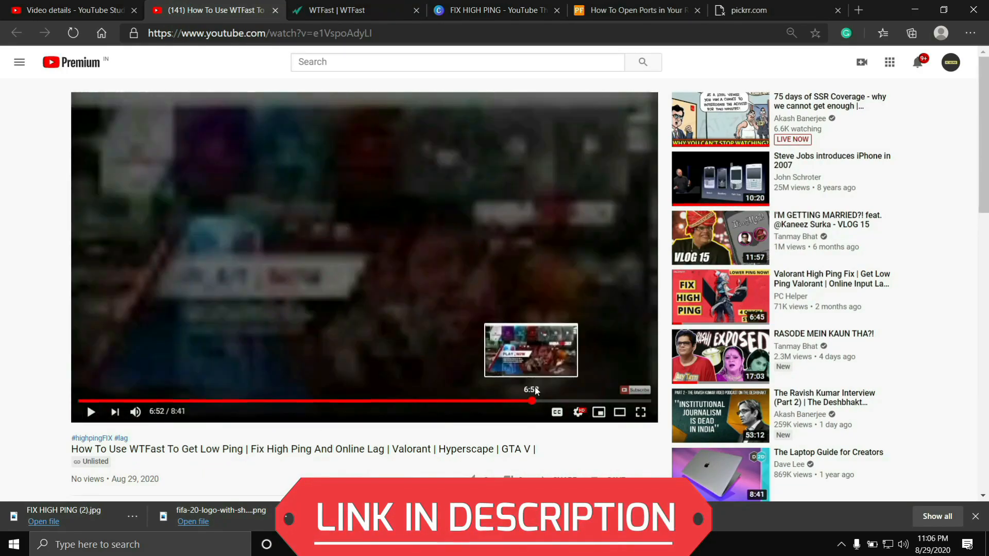
pyautogui.click(402, 400)
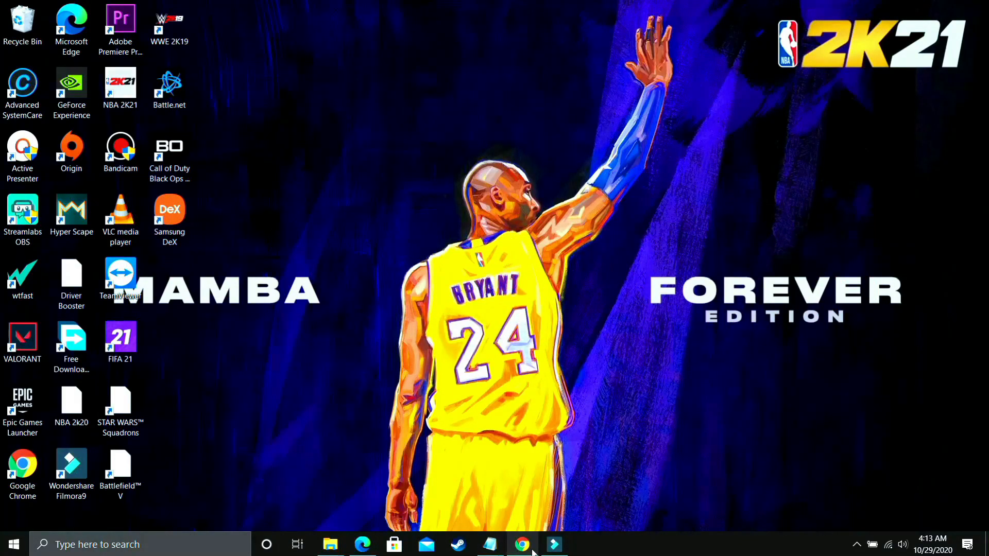
# Step: Browse the Google results for 'pc optimizer' in Chrome
pyautogui.click(521, 543)
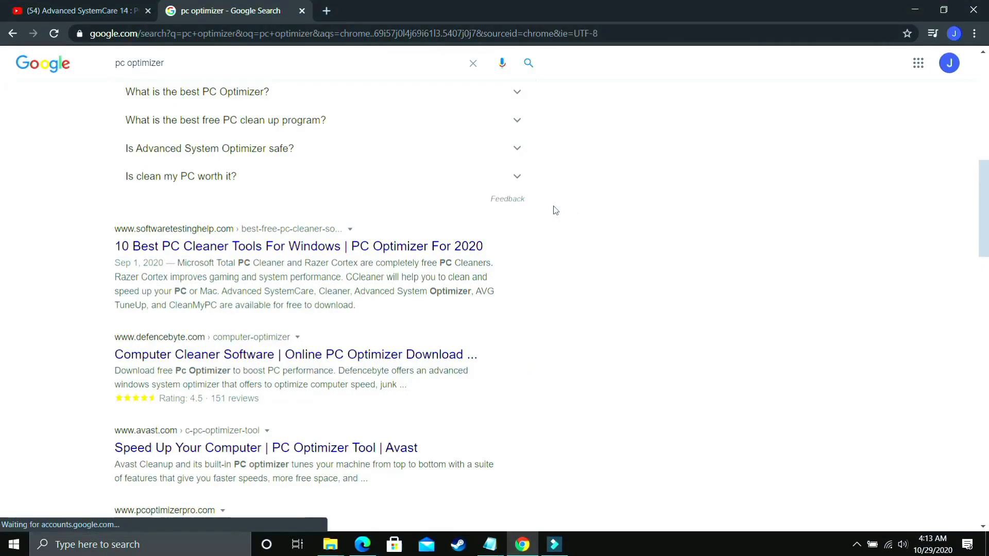
pyautogui.scroll(3)
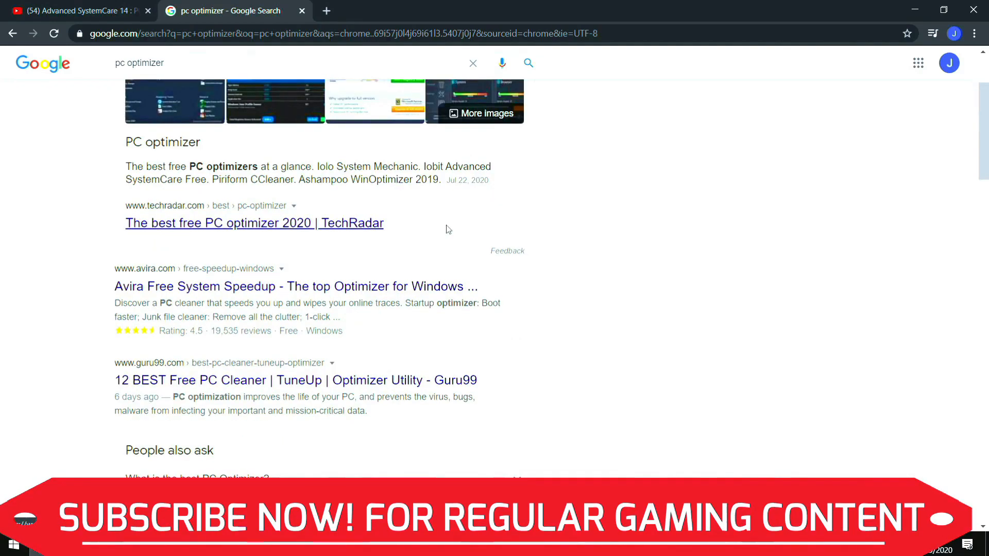
pyautogui.scroll(3)
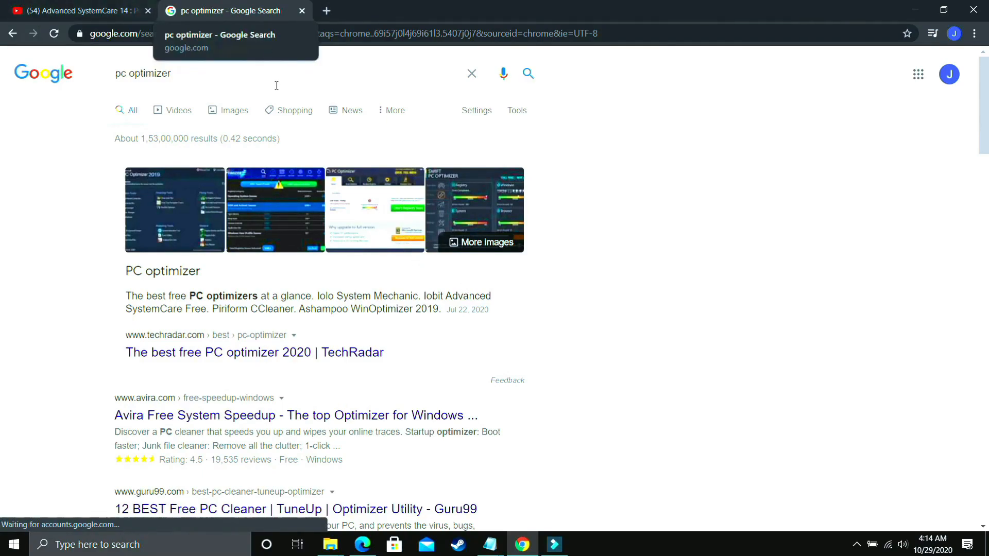
# Step: Switch between the search results and the Advanced SystemCare 14 YouTube video, ending on the video
pyautogui.click(76, 10)
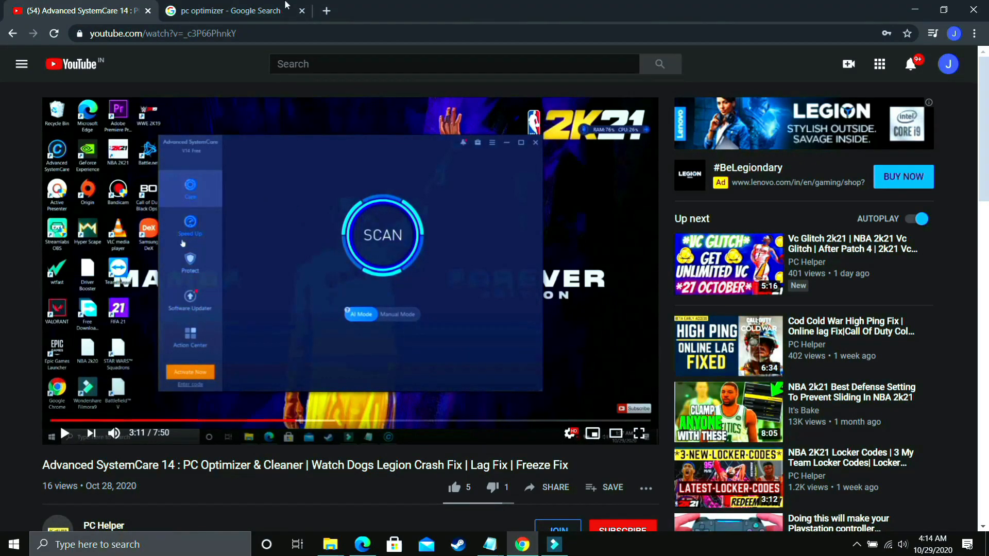
pyautogui.click(227, 11)
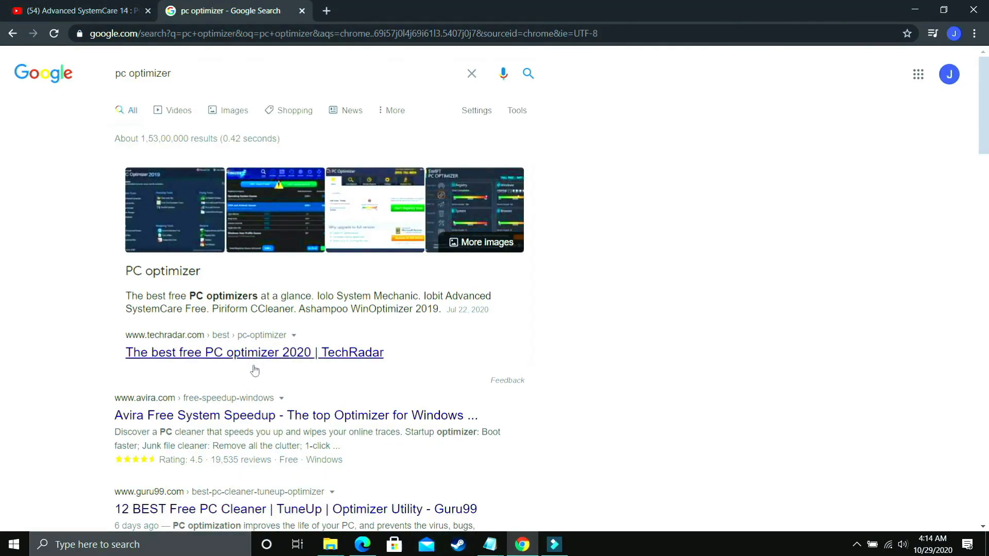
pyautogui.click(75, 10)
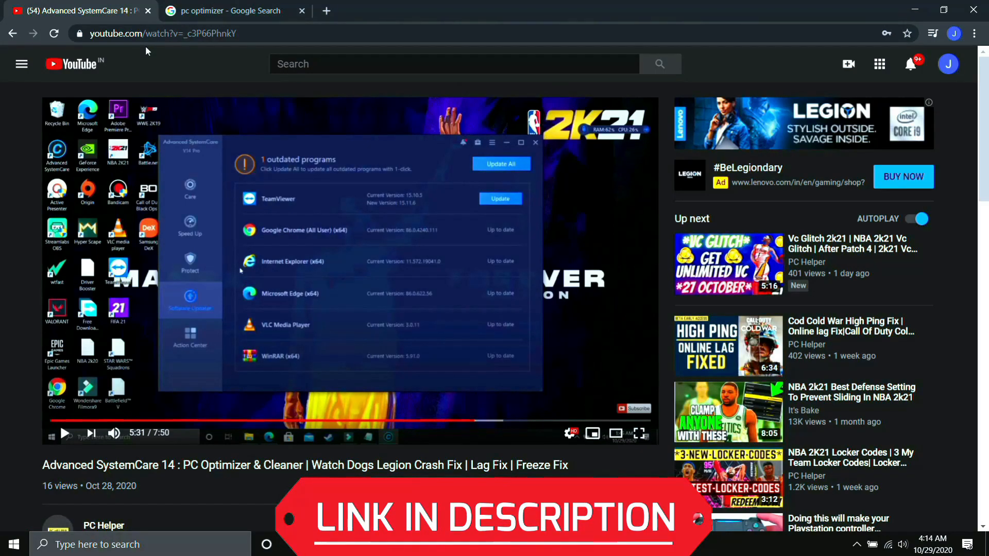
pyautogui.moveTo(198, 147)
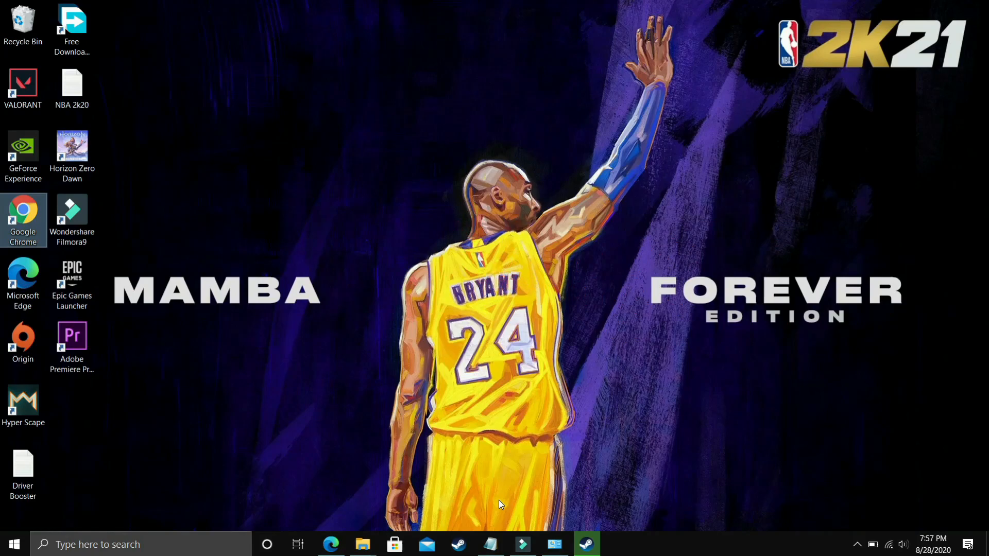
pyautogui.moveTo(362, 544)
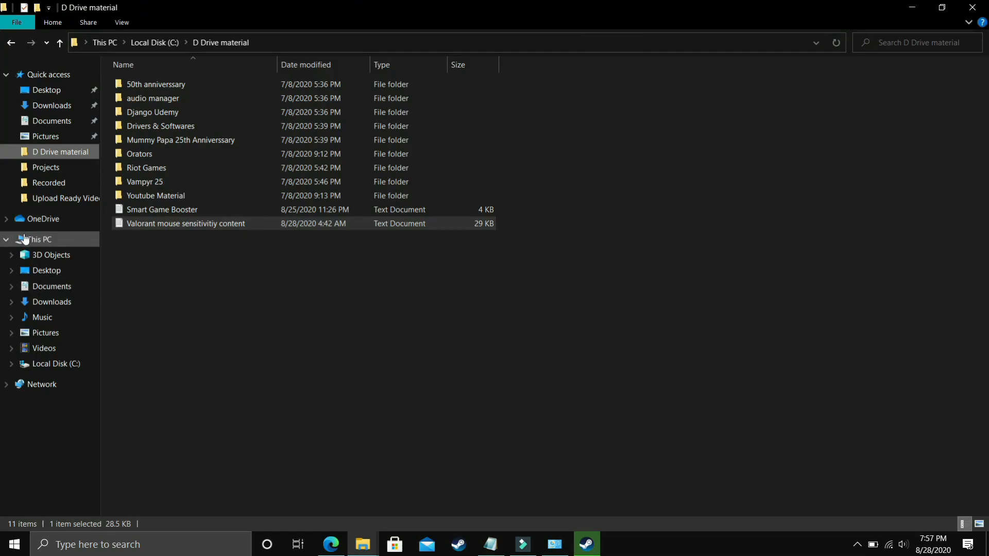
# Step: Reach Performance Settings from This PC's System Properties
pyautogui.rightClick(36, 239)
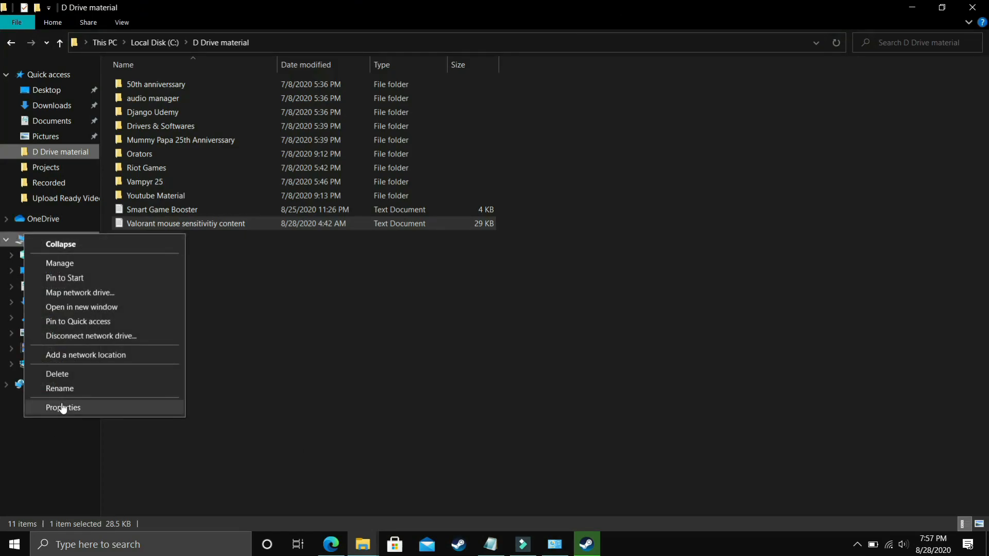
pyautogui.click(63, 408)
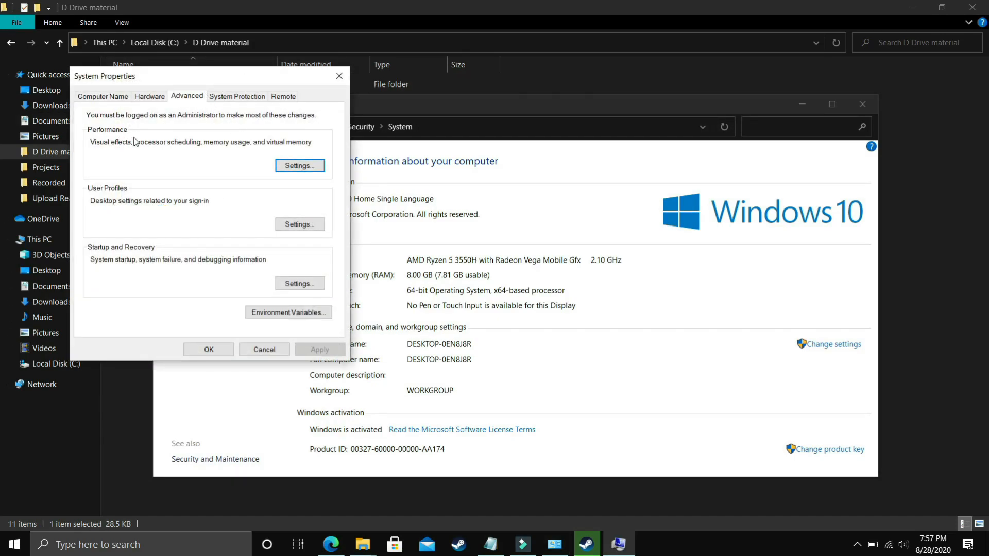
pyautogui.click(299, 165)
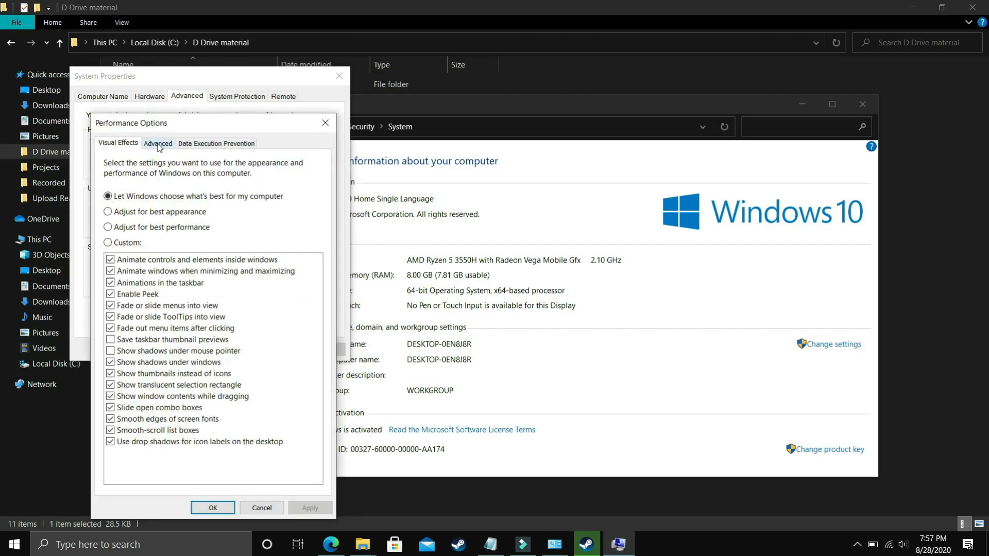
# Step: In Virtual Memory, turn off automatic paging file management for all drives
pyautogui.click(158, 143)
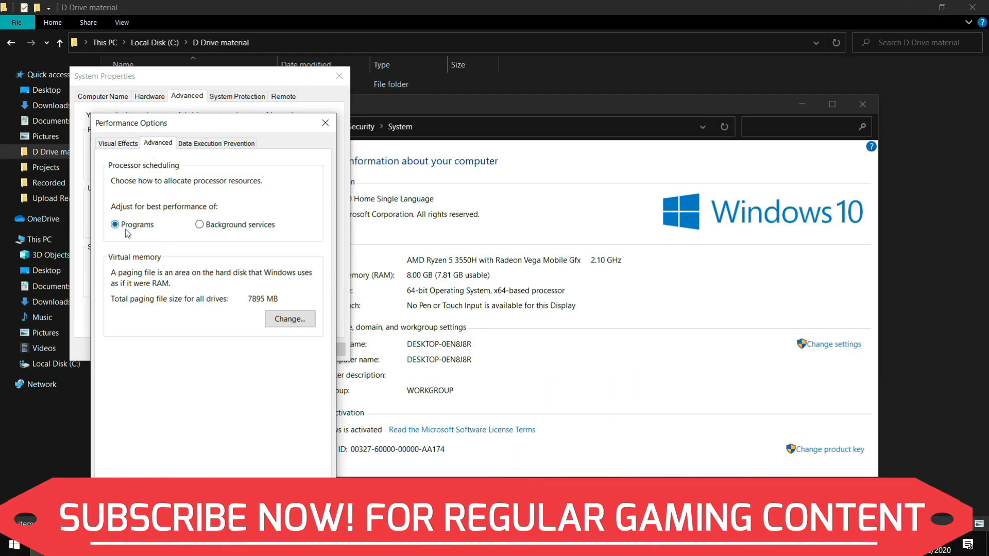
pyautogui.click(290, 318)
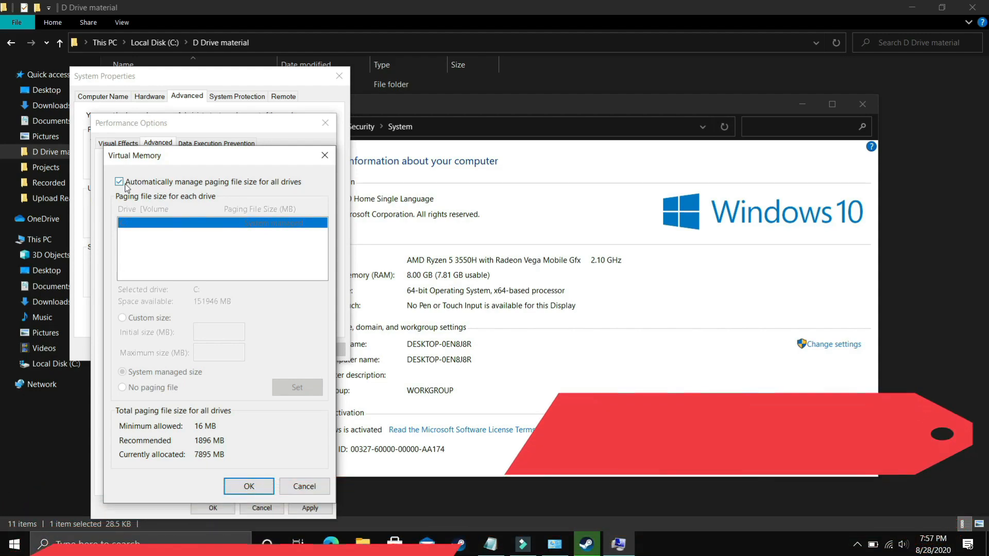
pyautogui.click(119, 181)
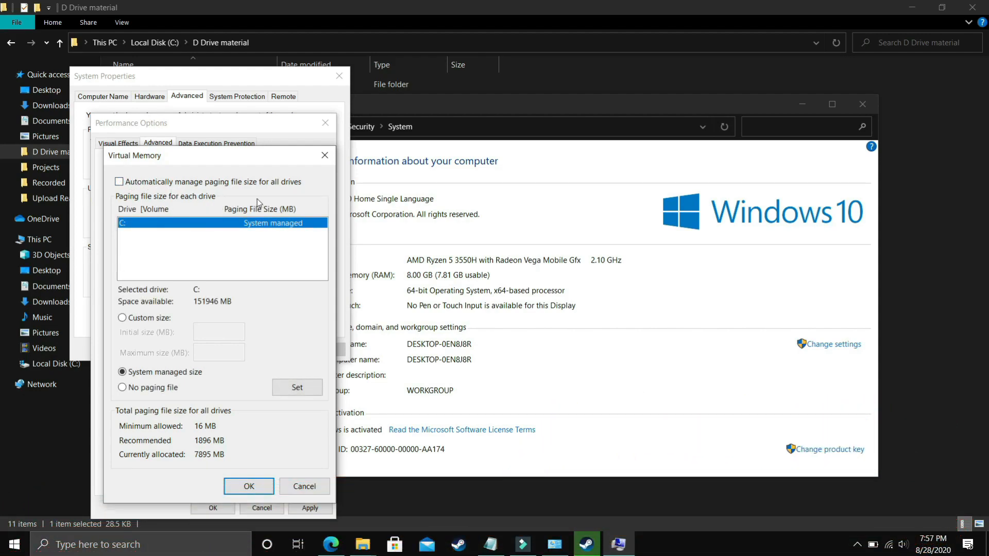
pyautogui.moveTo(133, 243)
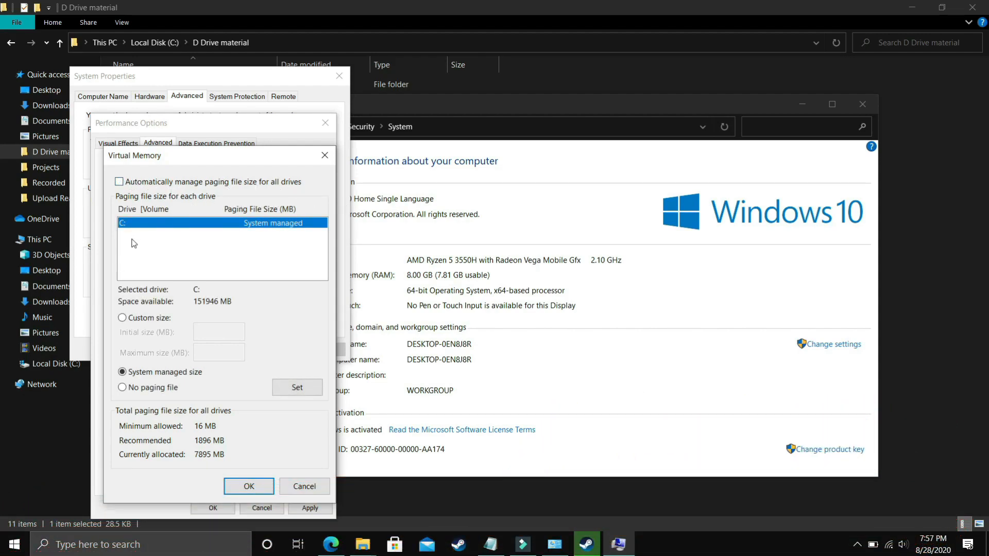
pyautogui.moveTo(149, 245)
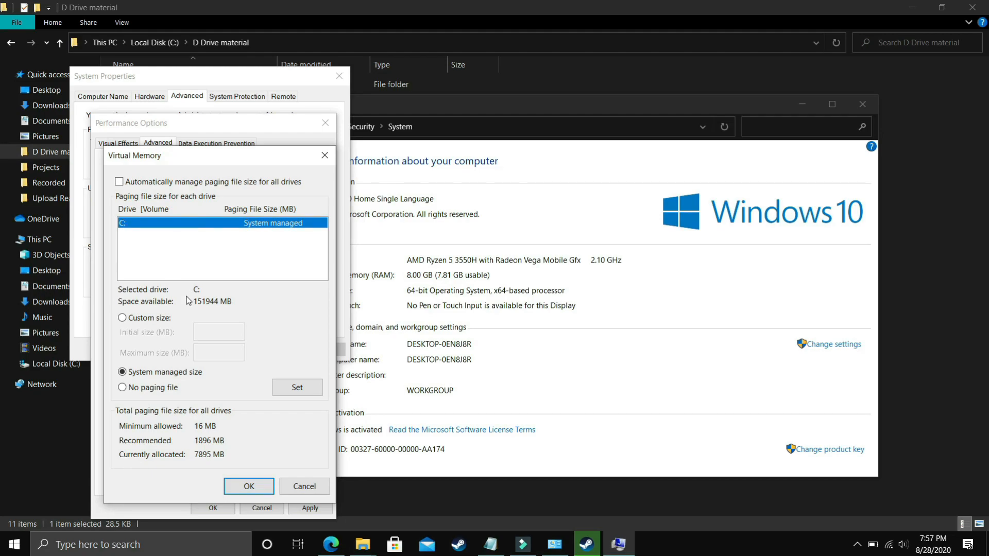
# Step: Give drive C a custom paging file with an initial size of 1896 MB
pyautogui.click(122, 318)
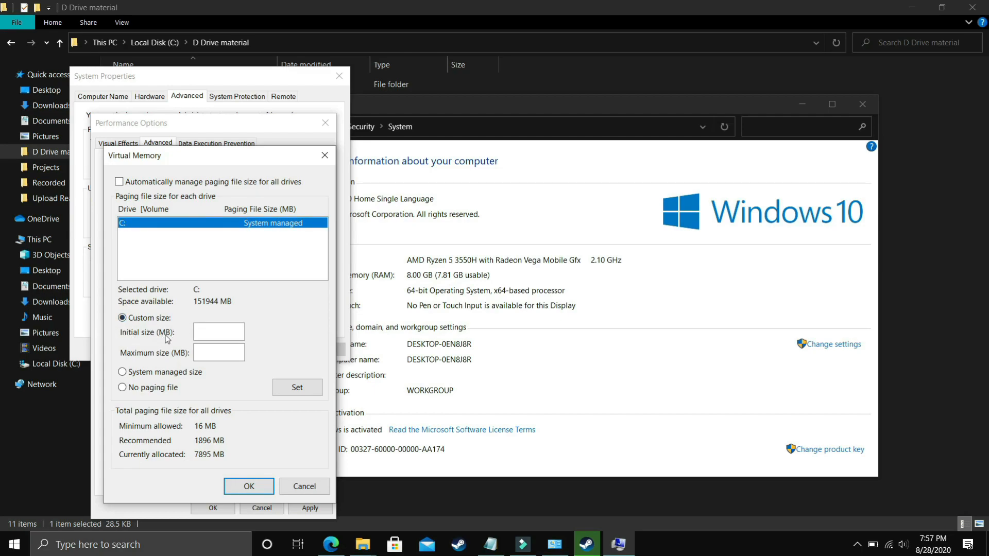
pyautogui.moveTo(120, 342)
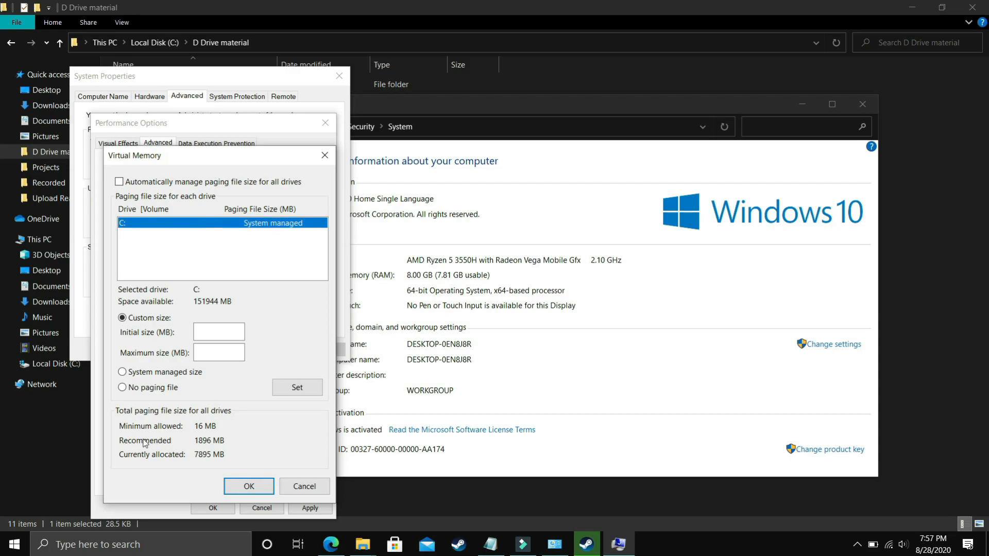
pyautogui.moveTo(164, 447)
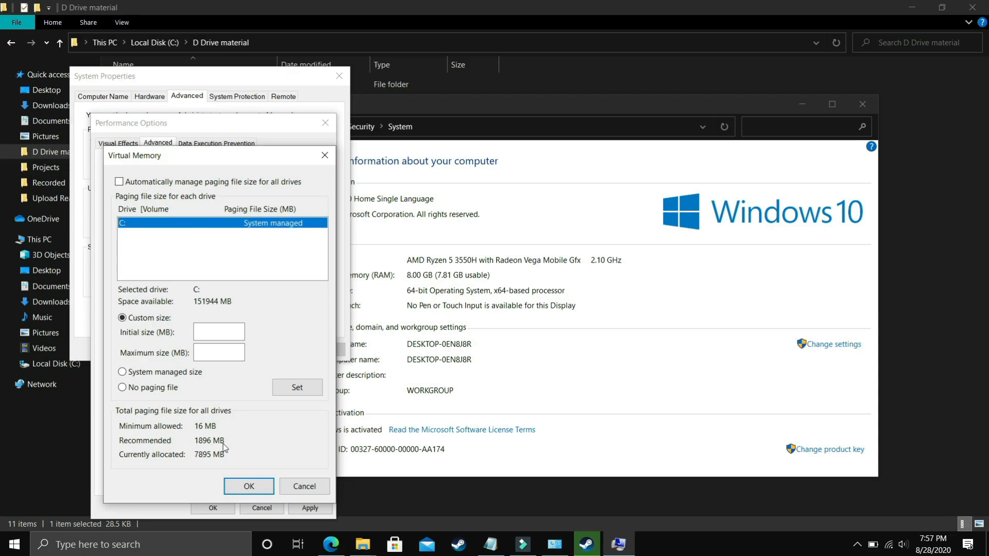
pyautogui.write('1')
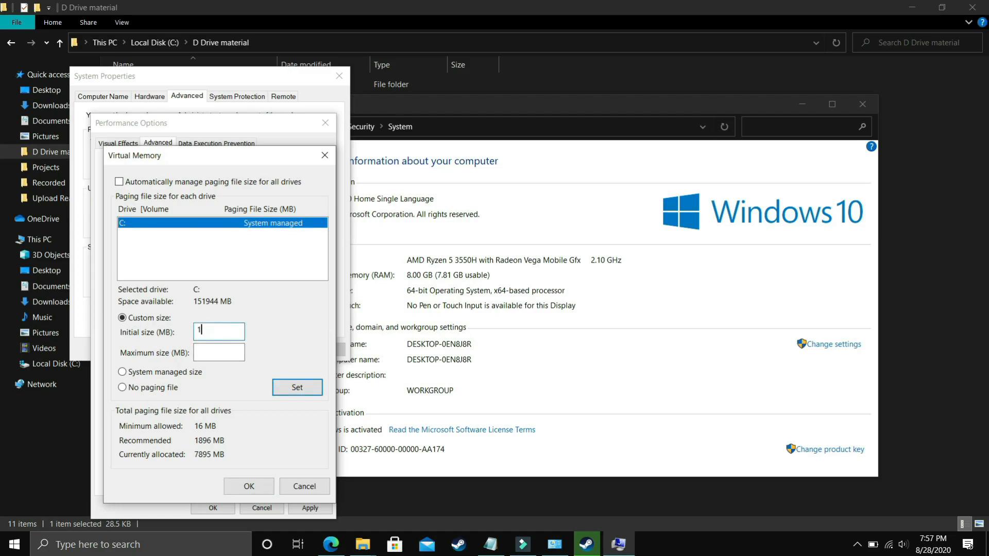
pyautogui.write('896')
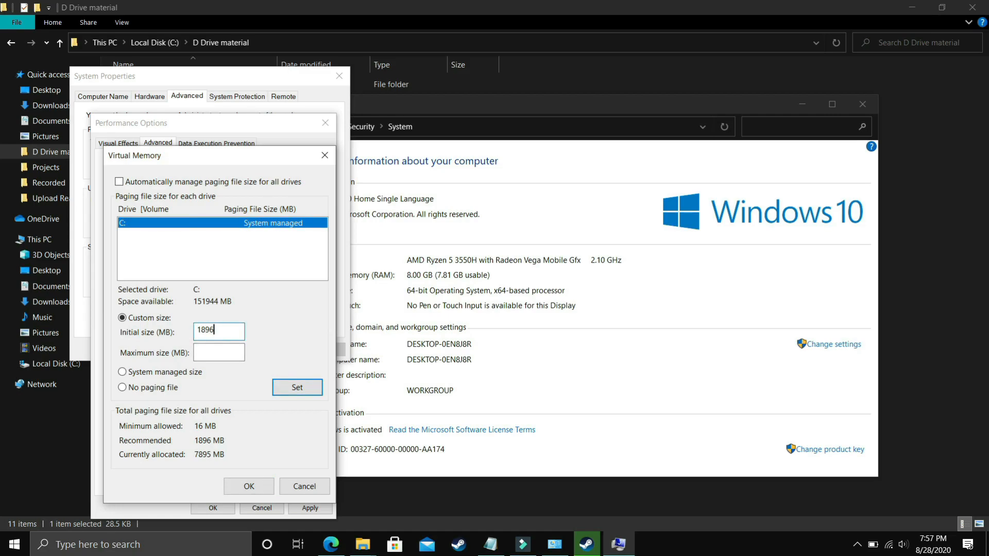
pyautogui.click(219, 351)
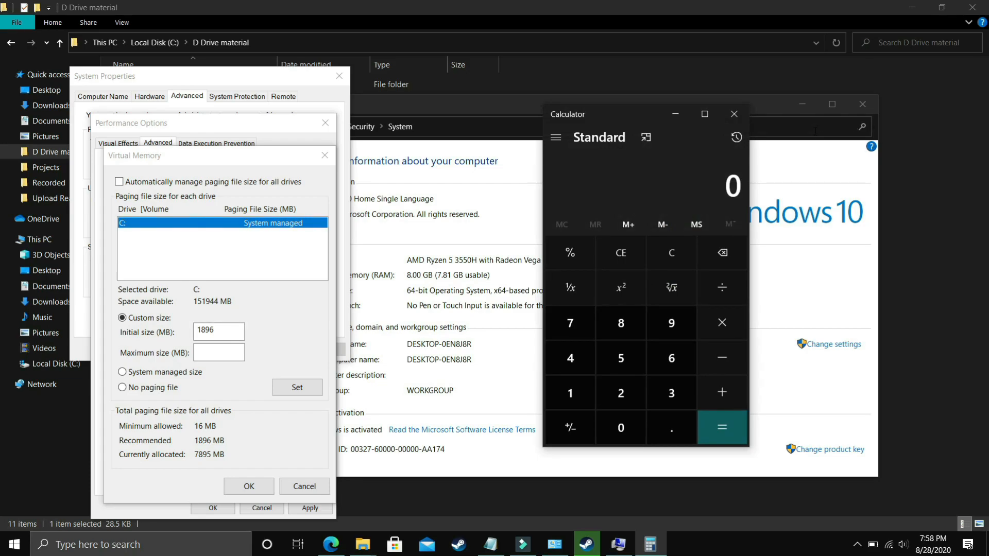
# Step: Convert 8 GB to megabytes in Calculator and enter 8192 MB as the maximum size
pyautogui.click(620, 323)
pyautogui.write('102')
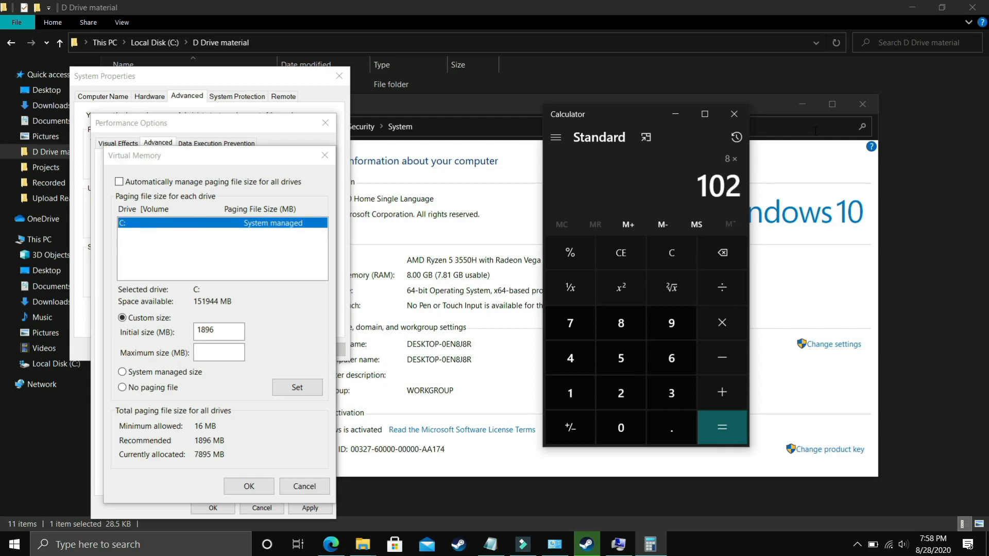
pyautogui.click(721, 428)
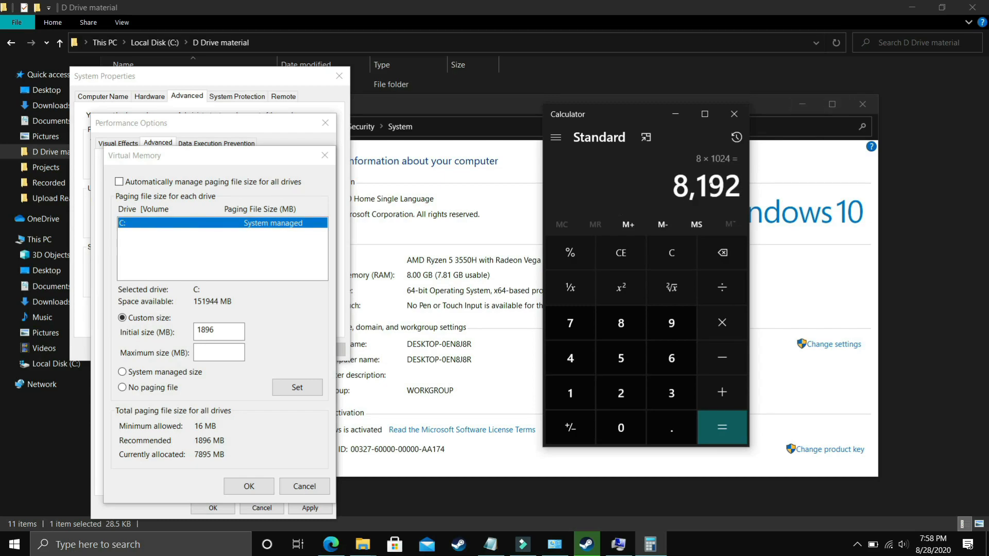
pyautogui.write('8')
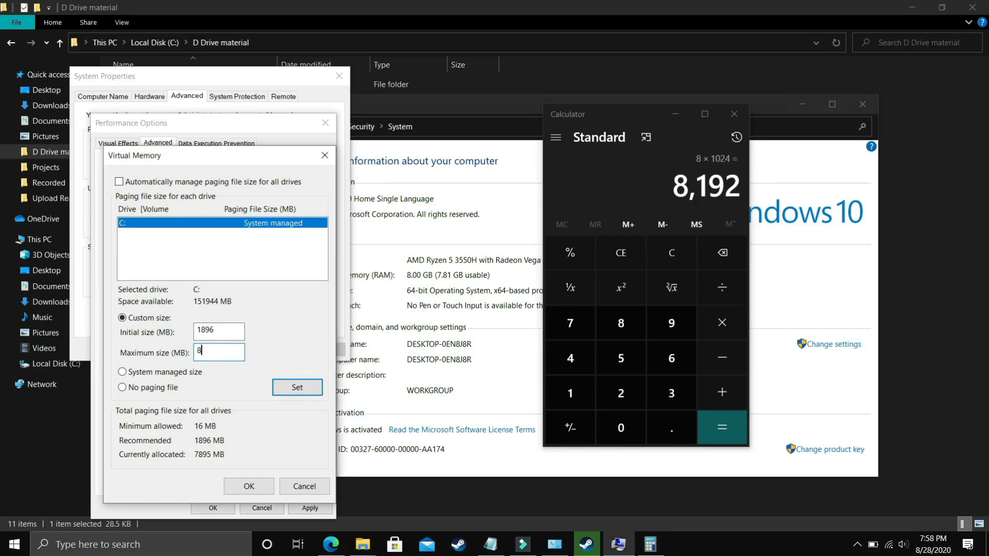
pyautogui.write('192')
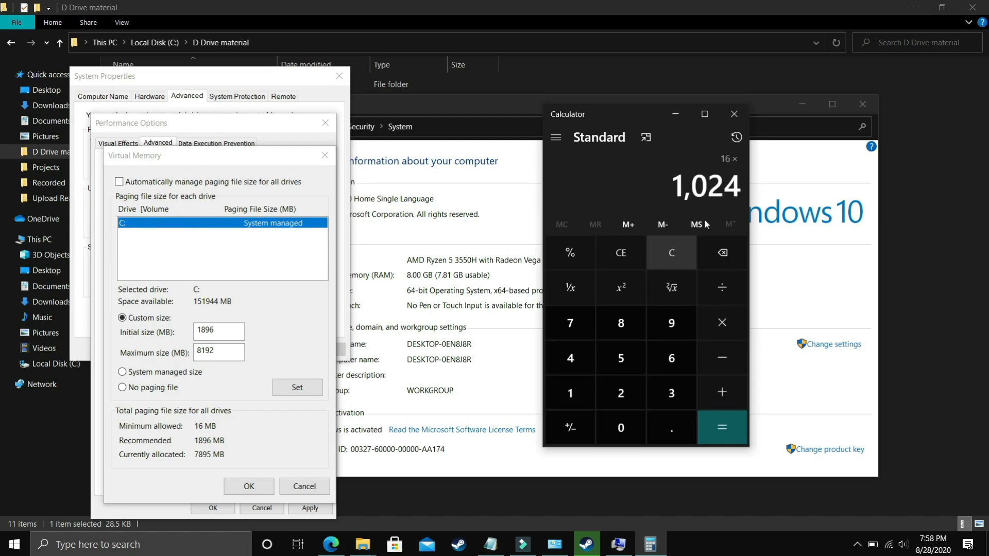
# Step: Convert 16, 32 and 12 GB to megabytes, then confirm the custom paging file sizes
pyautogui.click(721, 428)
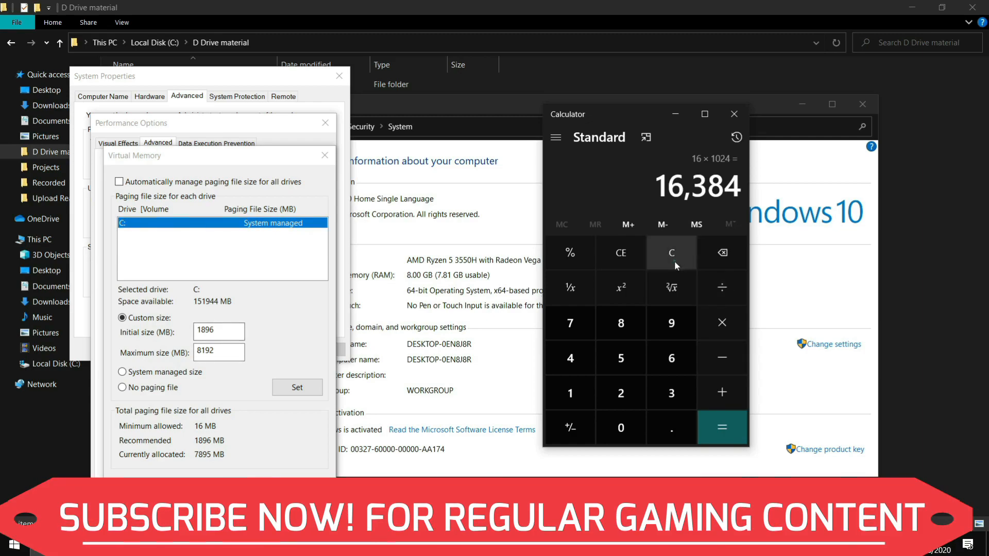
pyautogui.click(670, 252)
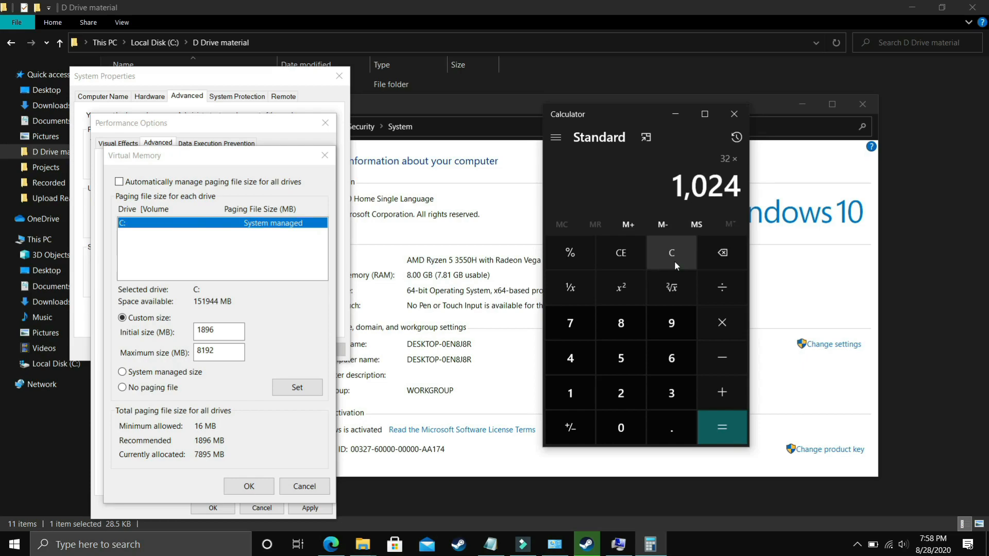
pyautogui.click(721, 428)
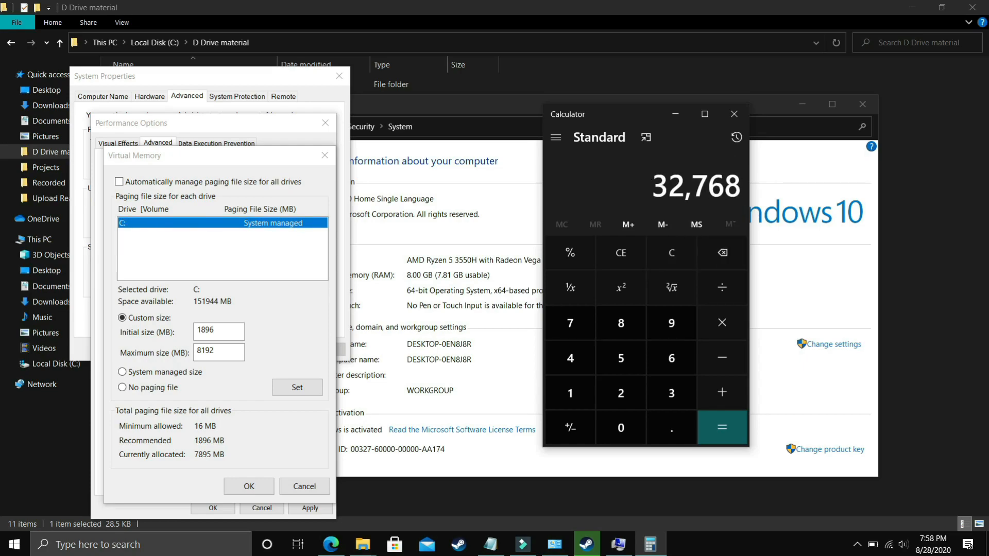
pyautogui.click(670, 252)
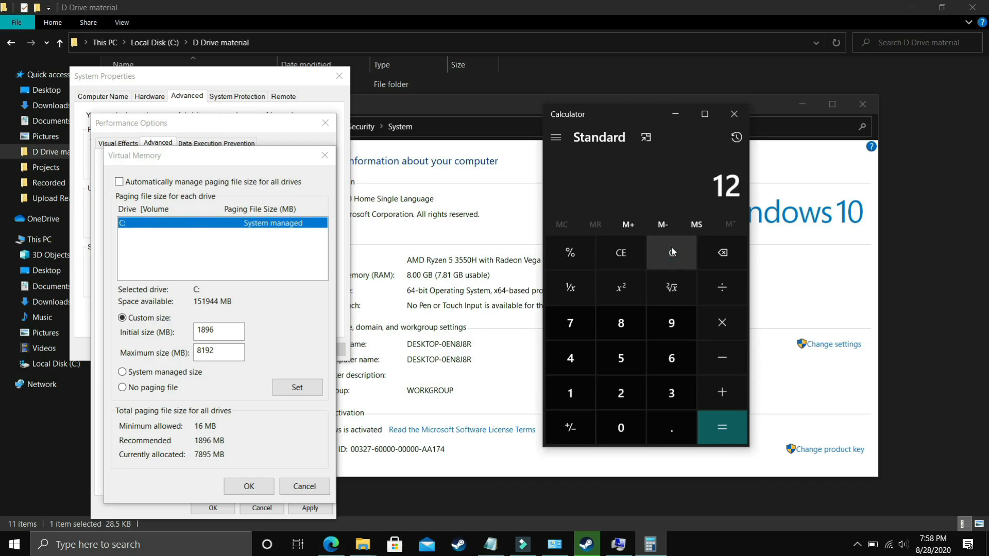
pyautogui.click(721, 428)
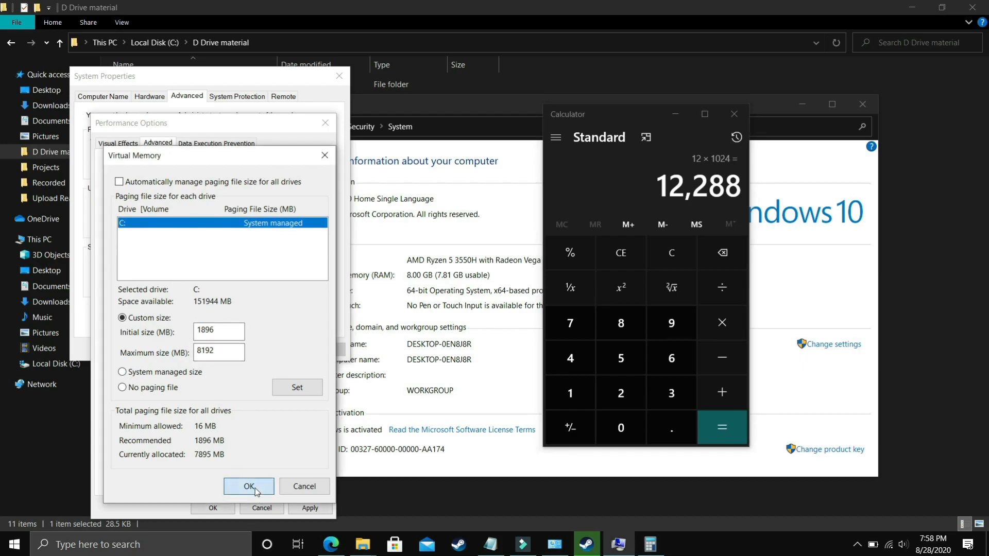
pyautogui.click(248, 486)
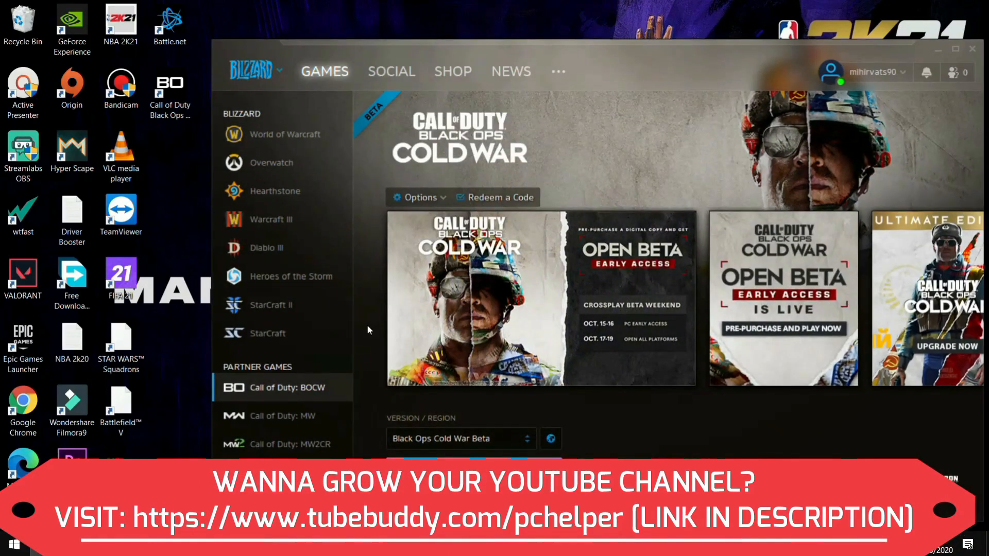
pyautogui.moveTo(398, 161)
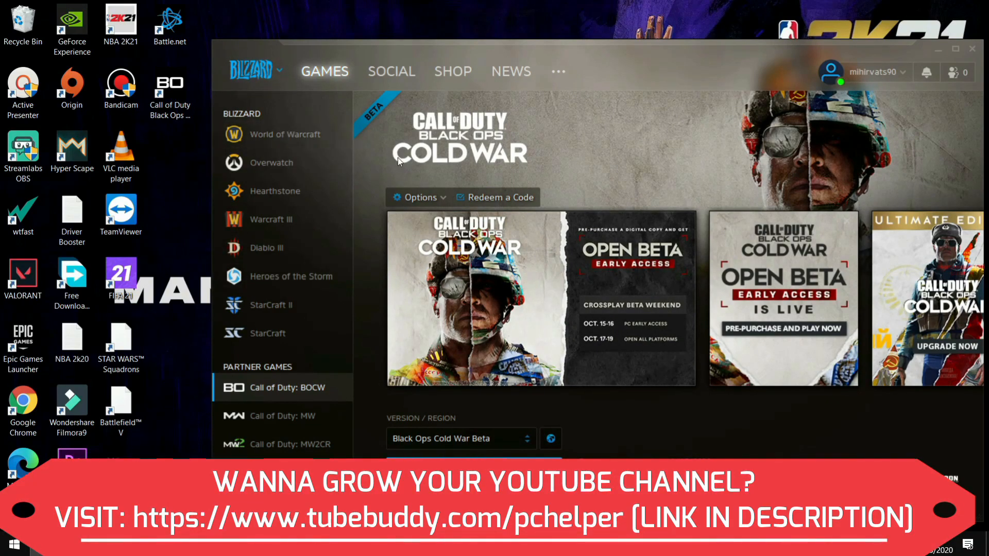
pyautogui.moveTo(550, 439)
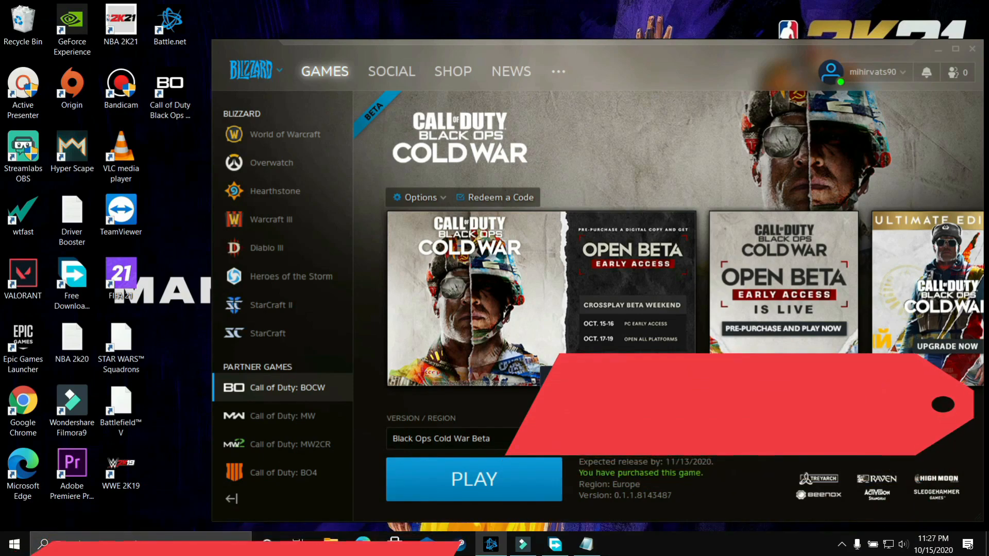
# Step: Change the Black Ops Cold War Beta's region from Europe to Asia
pyautogui.click(550, 439)
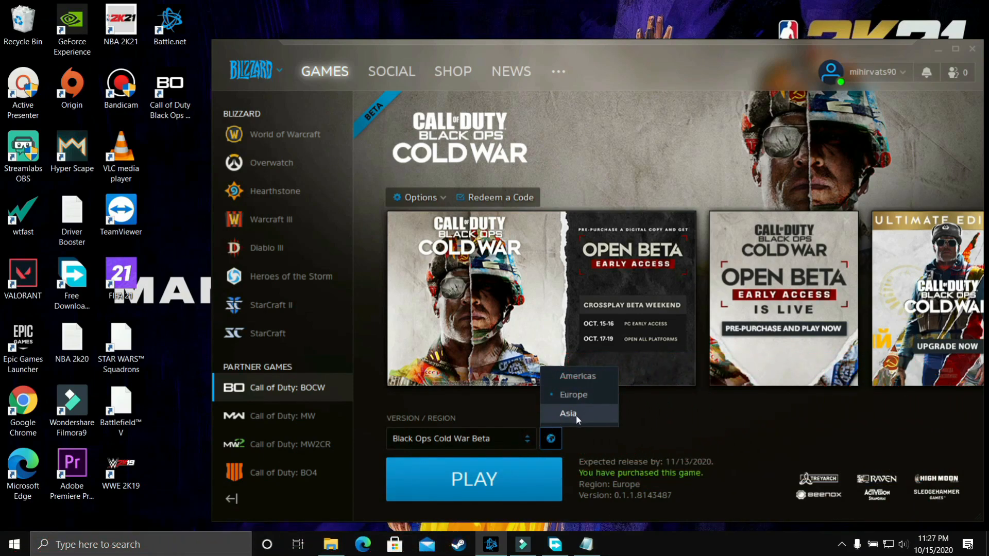
pyautogui.click(568, 413)
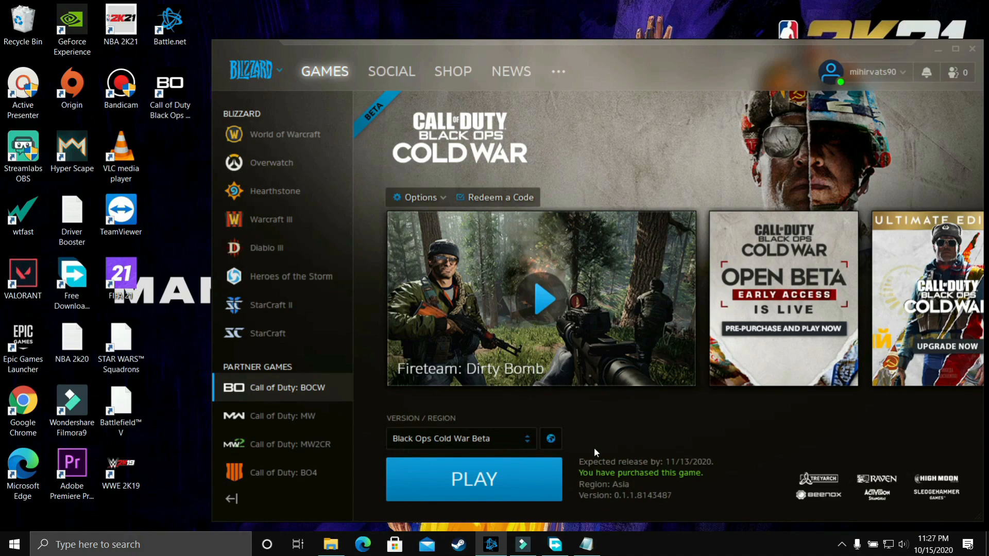
pyautogui.click(549, 439)
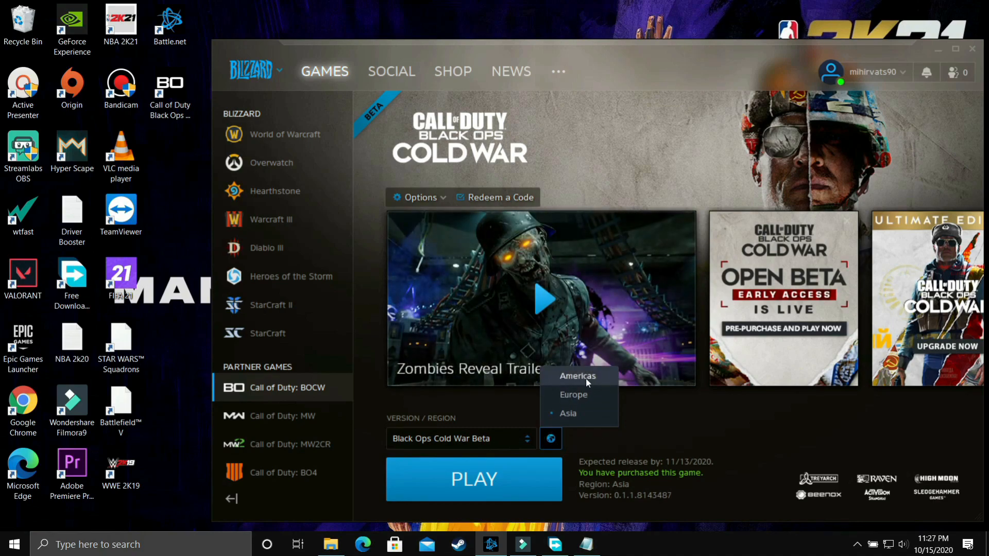
pyautogui.click(577, 375)
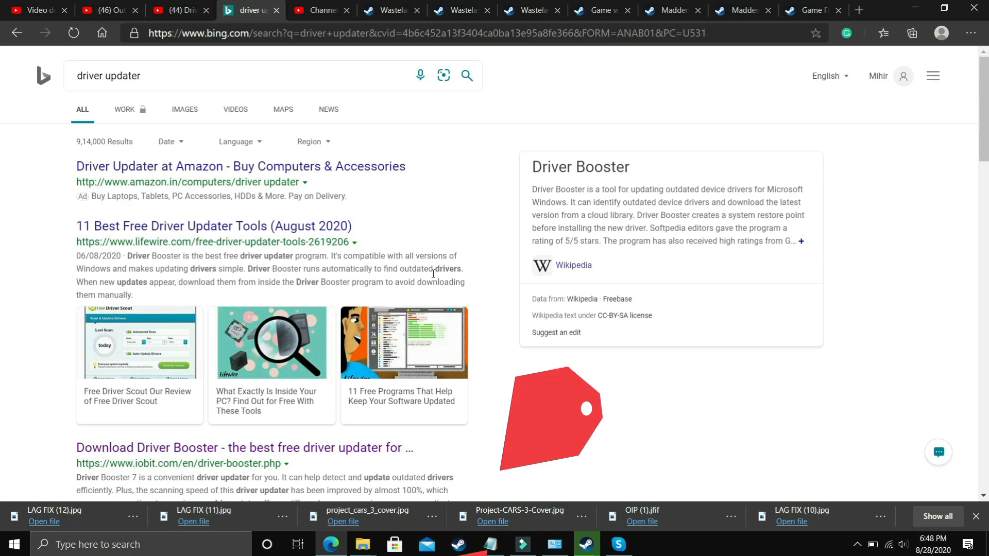
# Step: Show the YouTube video about Driver Booster 7 as a game booster for PC
pyautogui.click(180, 10)
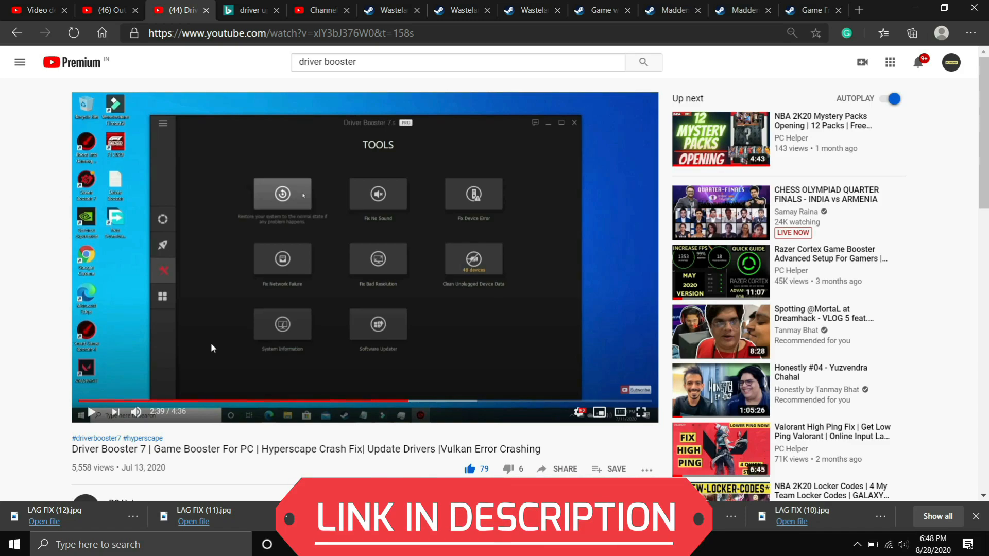
pyautogui.moveTo(403, 139)
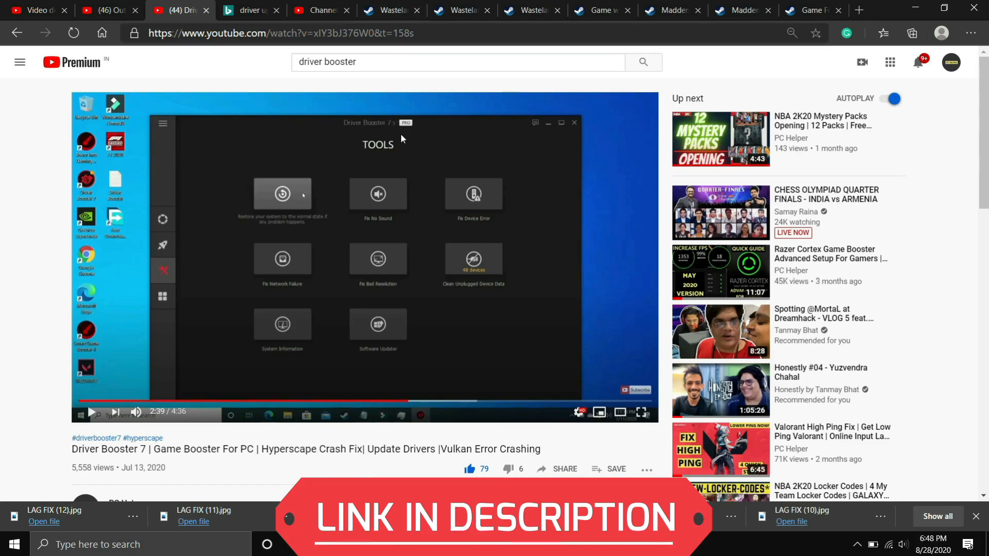